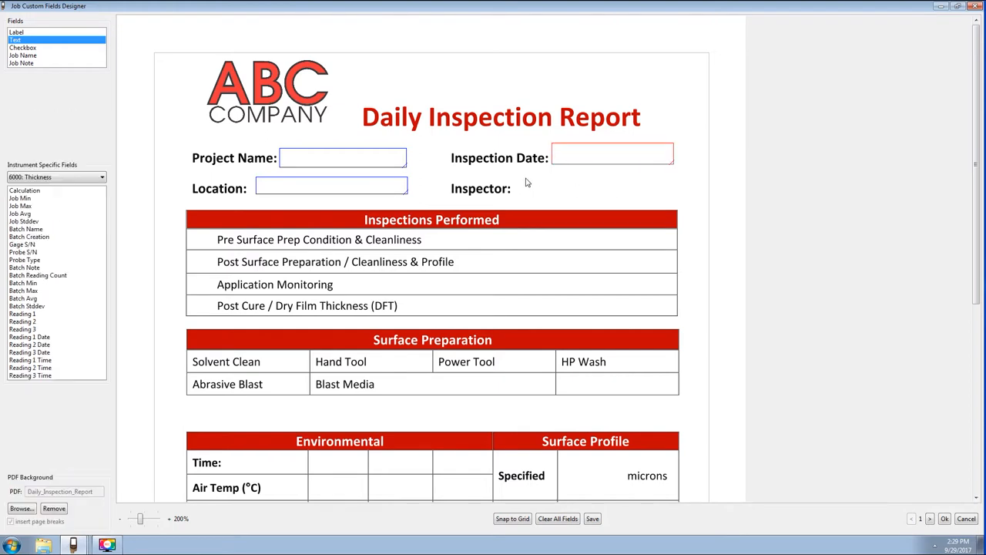
Place a Text entry field beside Inspector and return to the Daily Inspection Report configuration.
{"action": "left_click", "coordinate": [594, 183]}
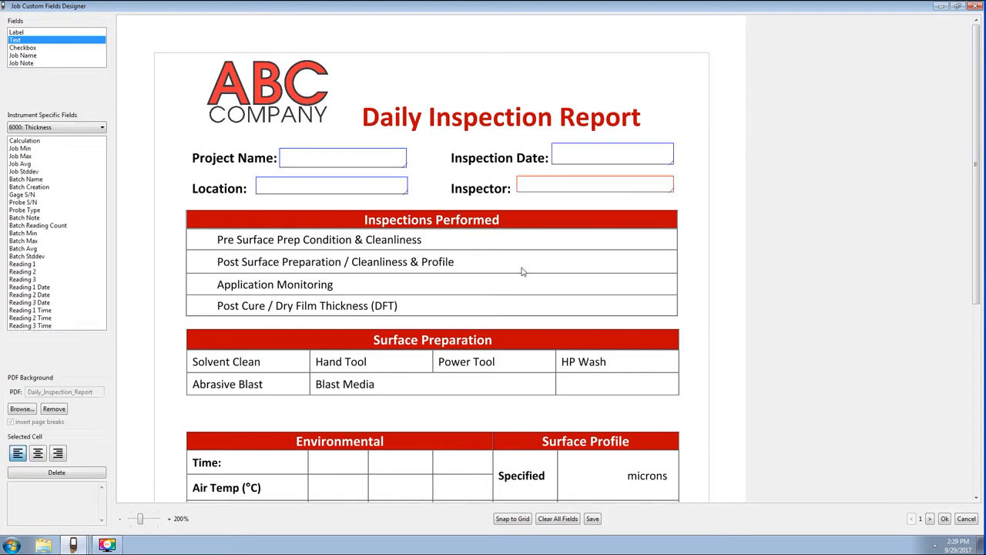
{"action": "left_click", "coordinate": [456, 384]}
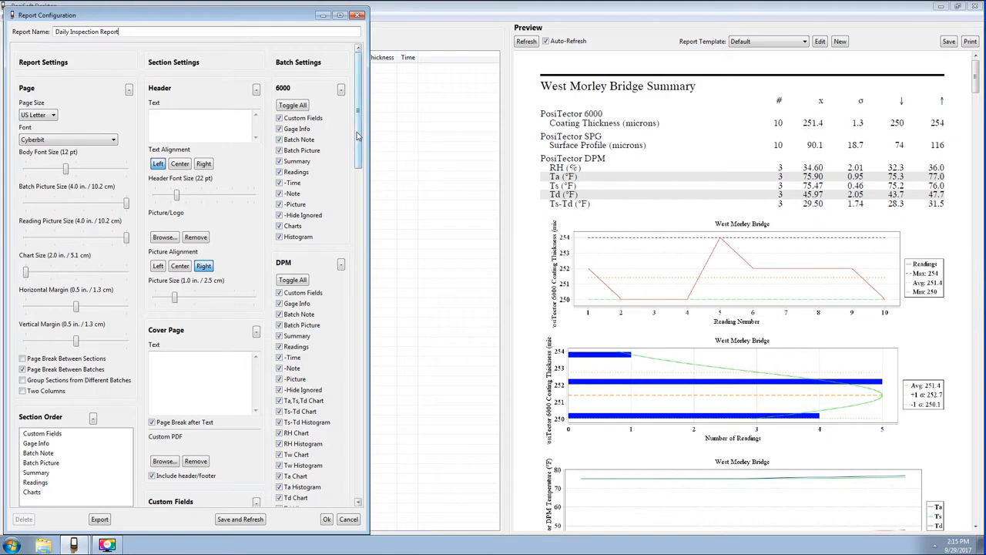
Scroll down to Custom Fields and launch the Job Custom Fields Designer.
{"action": "scroll", "scroll_direction": "down", "scroll_amount": 3}
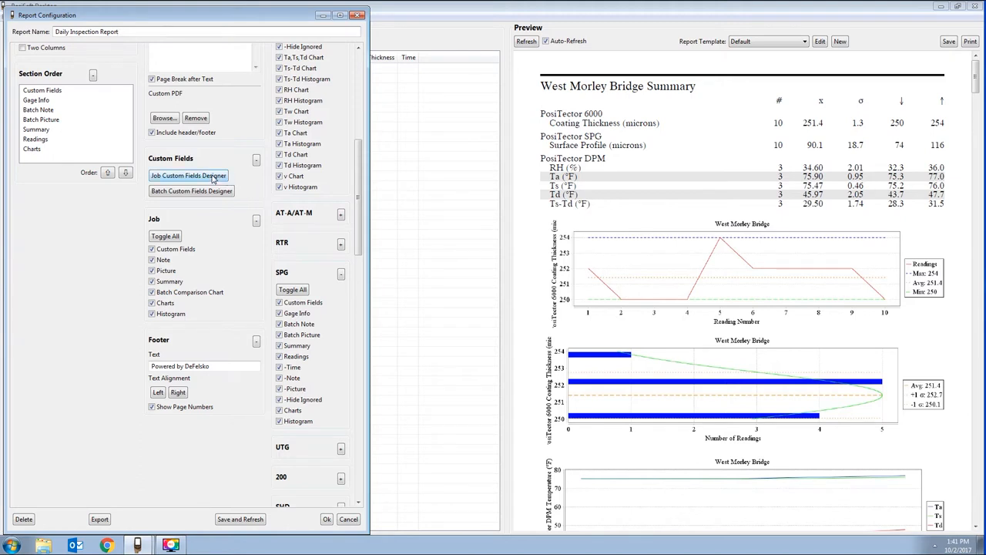
{"action": "left_click", "coordinate": [188, 175]}
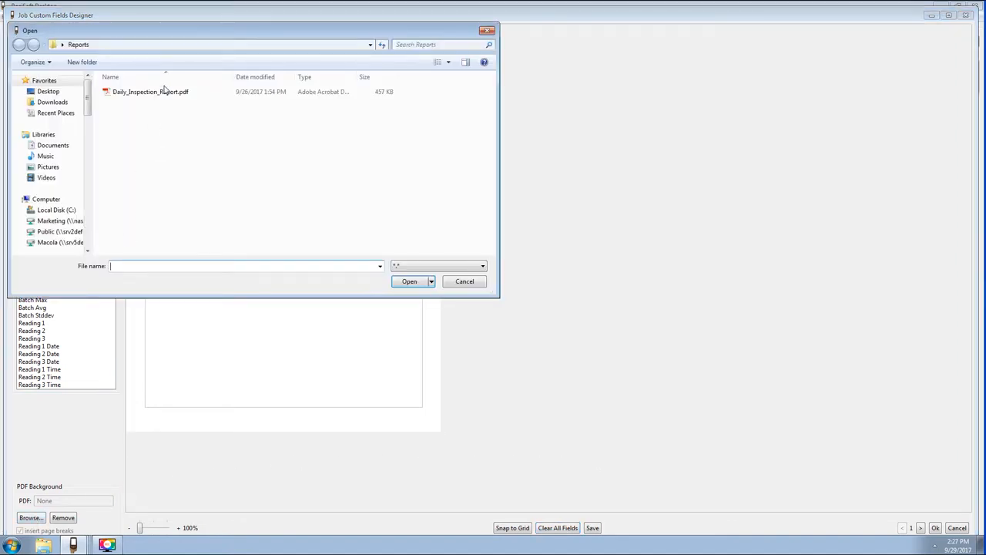
Load Daily_Inspection_Report.pdf as the designer's background page.
{"action": "left_click", "coordinate": [150, 91]}
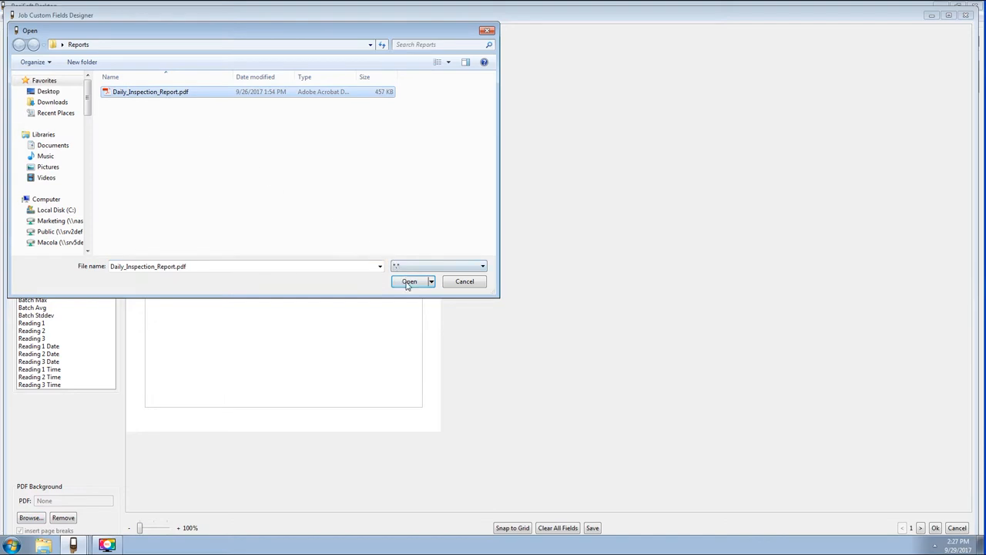
{"action": "left_click", "coordinate": [409, 281]}
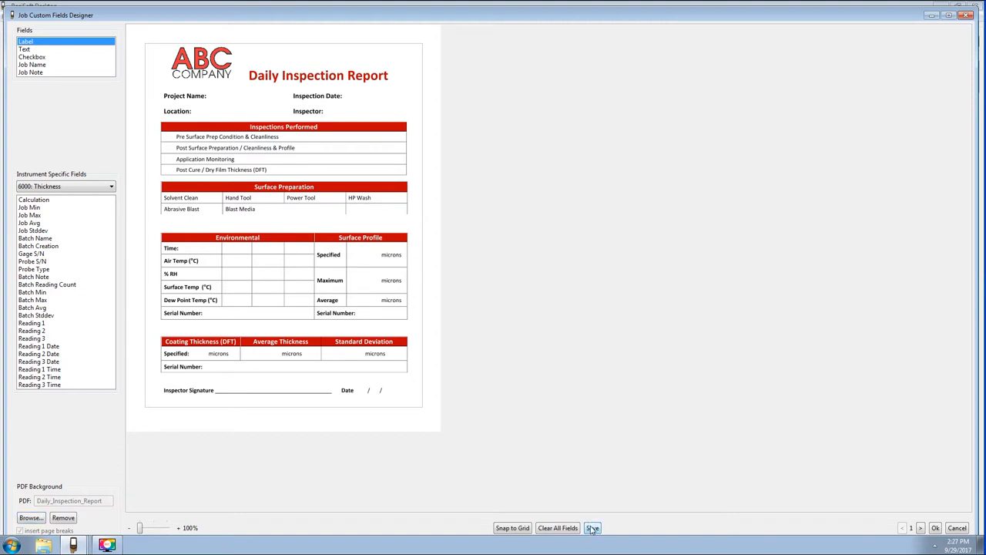
{"action": "mouse_move", "coordinate": [948, 16]}
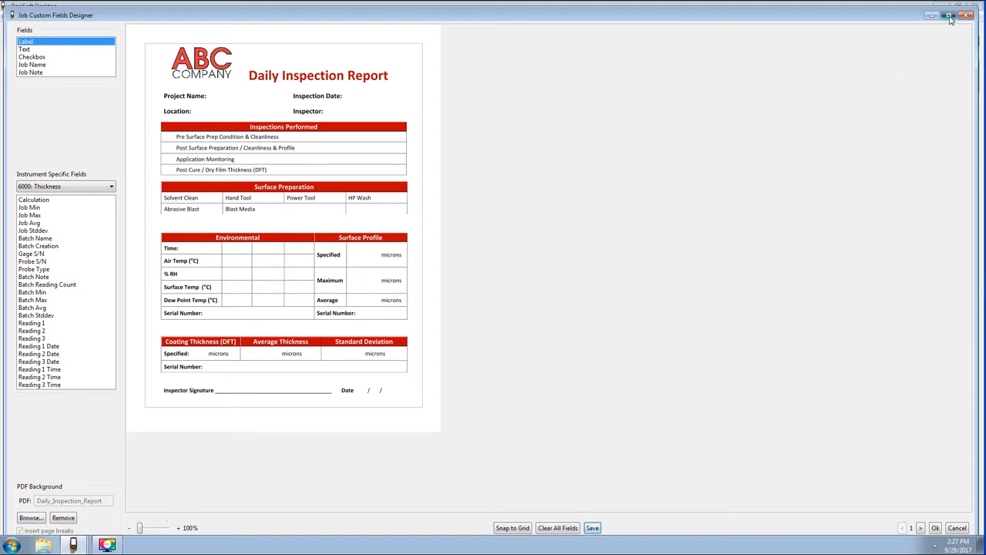
Maximize the designer window and zoom the report page to 200%.
{"action": "left_click", "coordinate": [958, 16]}
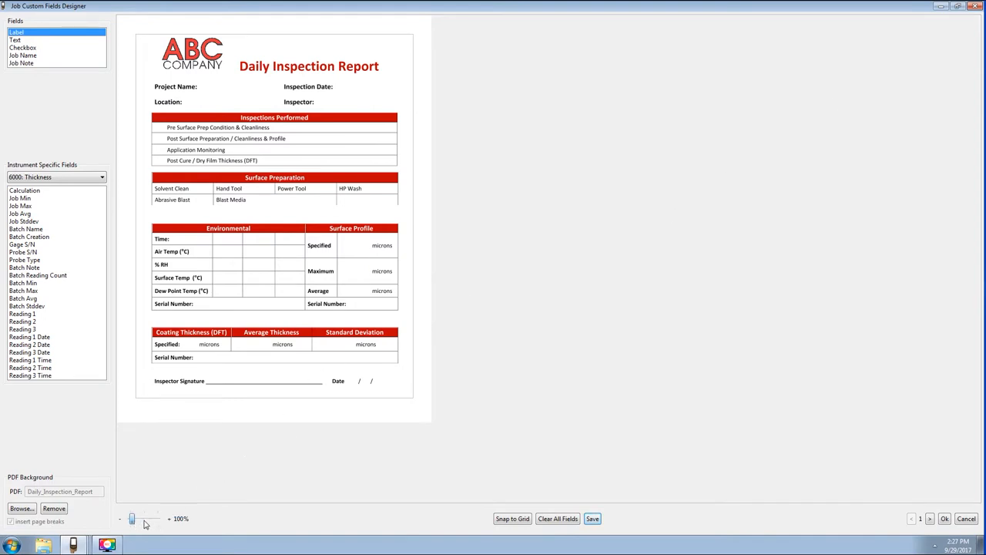
{"action": "left_click_drag", "start_coordinate": [131, 518], "coordinate": [141, 518]}
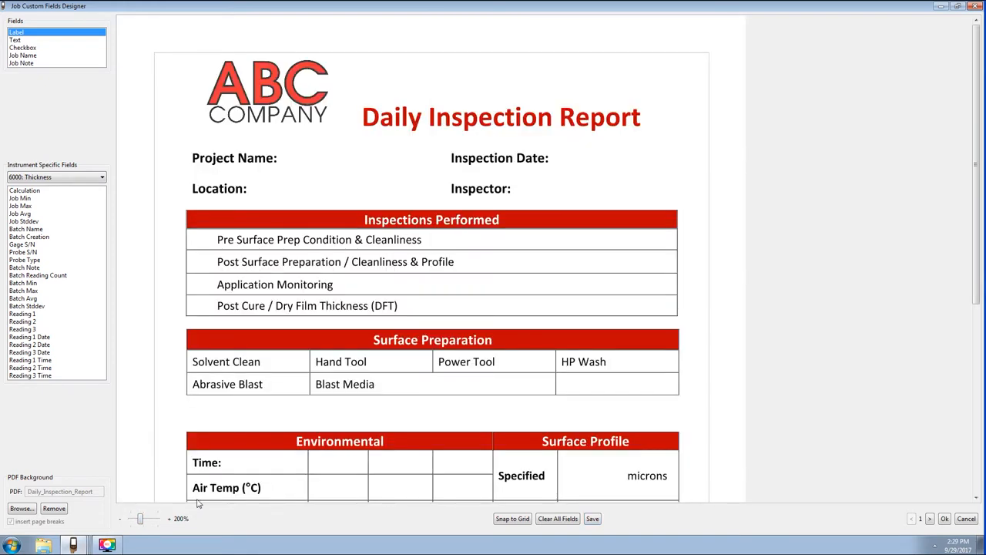
{"action": "mouse_move", "coordinate": [411, 416]}
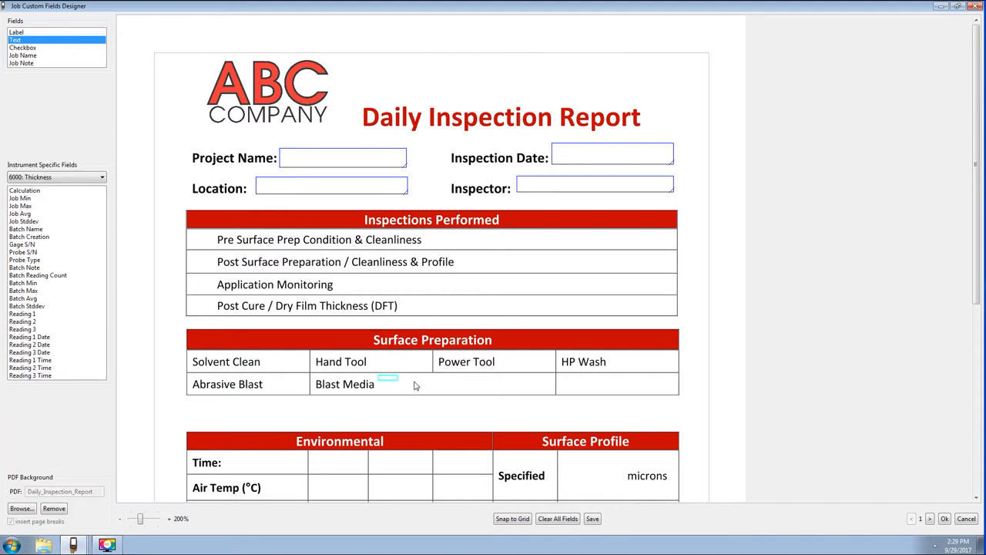
Place a Text field beside Blast Media and select the Project Name field for resizing.
{"action": "left_click", "coordinate": [455, 384]}
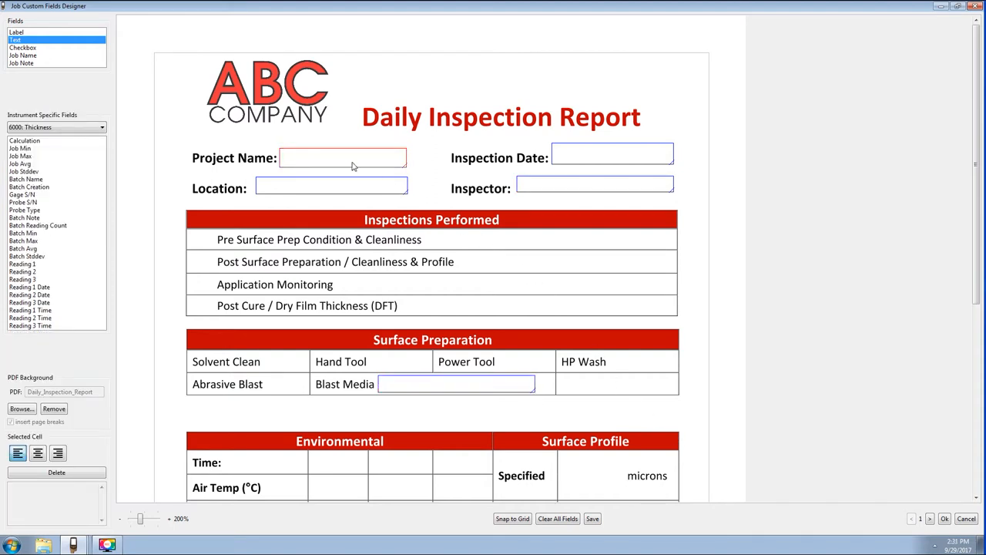
{"action": "left_click", "coordinate": [342, 157]}
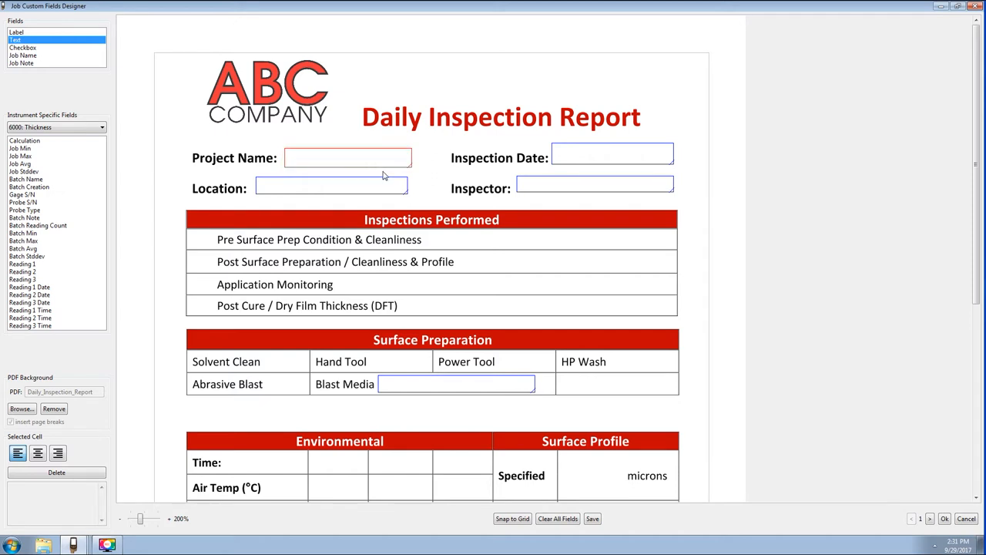
{"action": "mouse_move", "coordinate": [412, 170]}
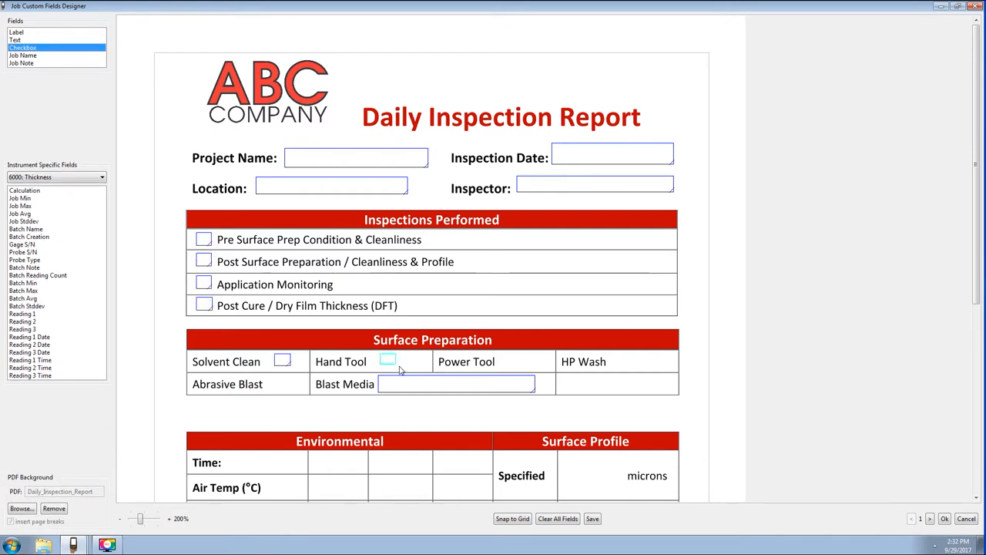
Add a checkbox beside the Hand Tool surface preparation method.
{"action": "left_click", "coordinate": [23, 190]}
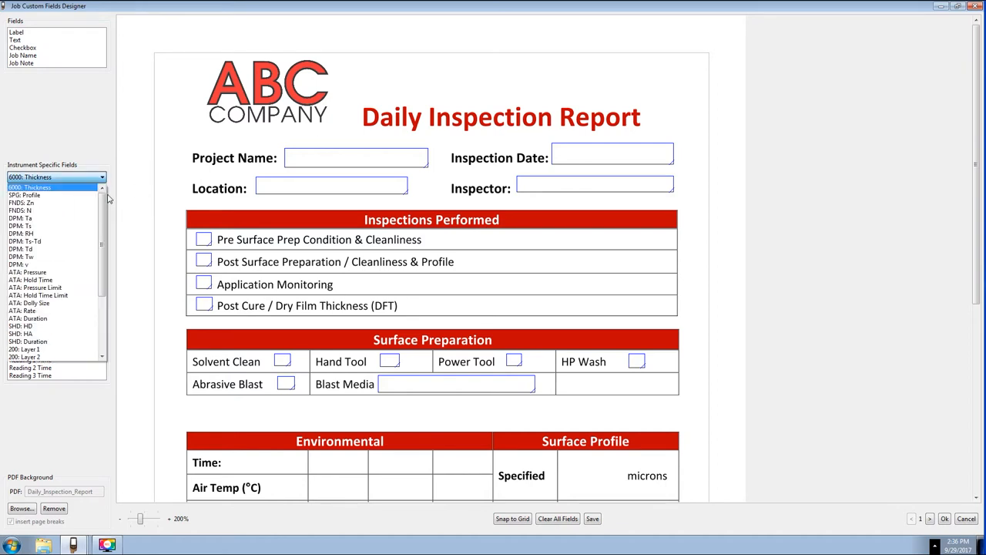
{"action": "scroll", "scroll_direction": "down", "scroll_amount": 3}
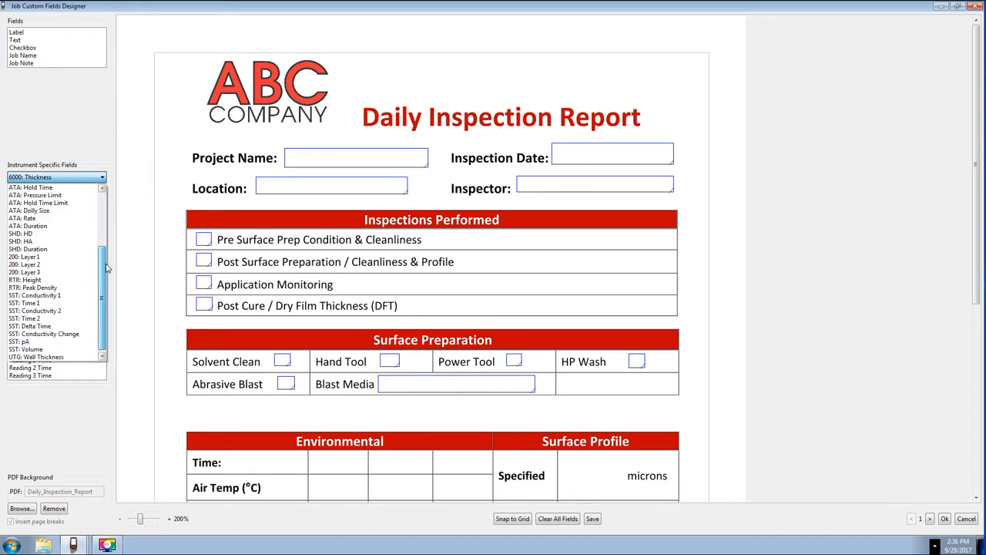
{"action": "scroll", "scroll_direction": "up", "scroll_amount": 3}
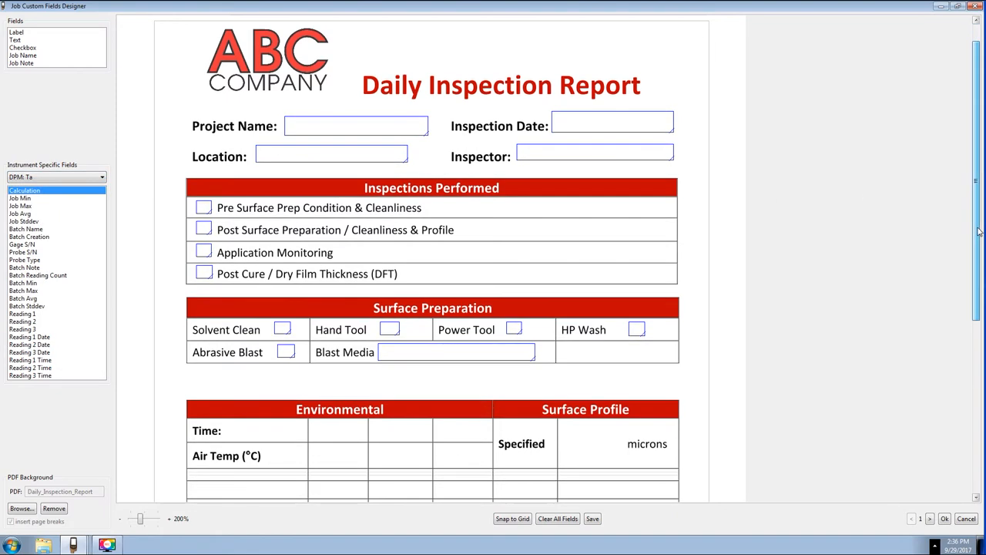
Place a reading time field in the Environmental table's Time row.
{"action": "scroll", "scroll_direction": "down", "scroll_amount": 3}
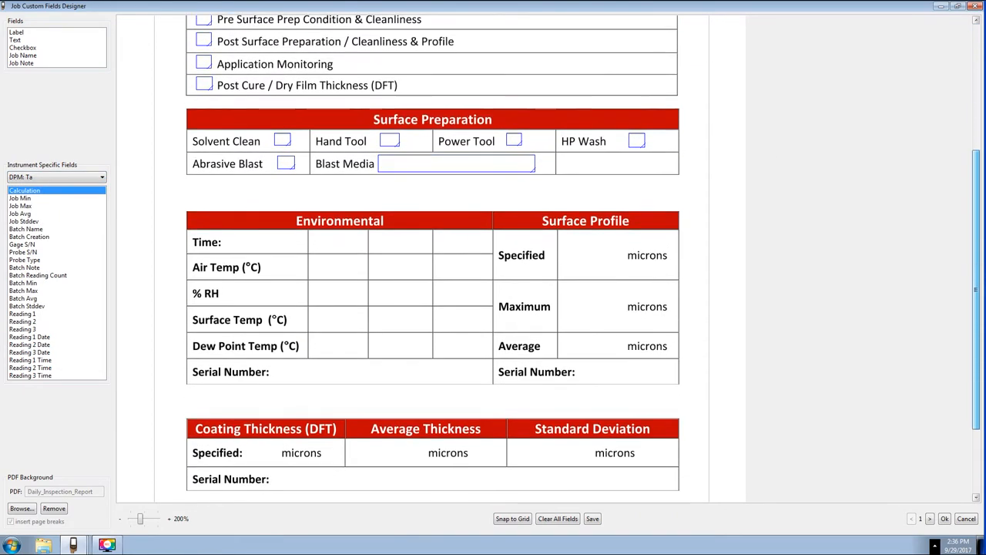
{"action": "scroll", "scroll_direction": "down", "scroll_amount": 3}
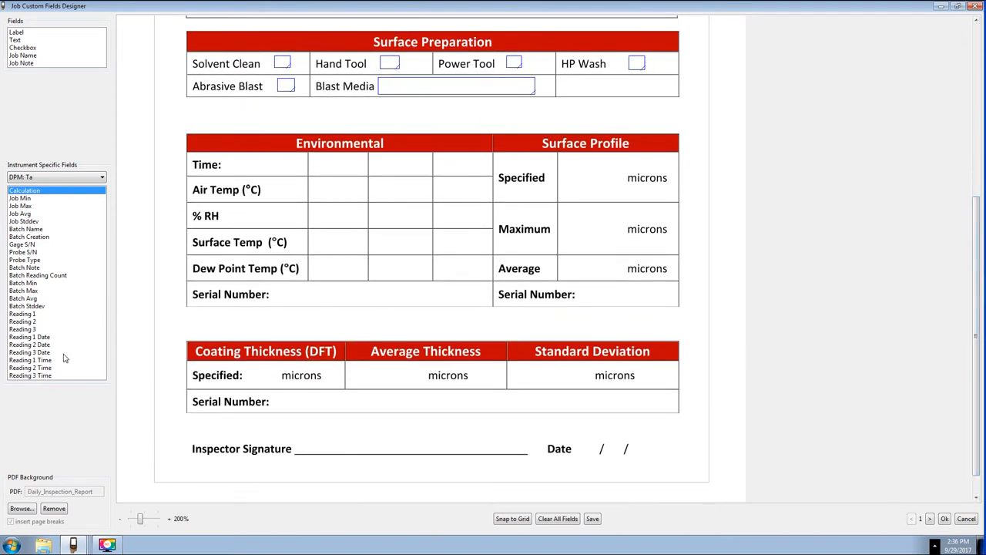
{"action": "left_click", "coordinate": [31, 360]}
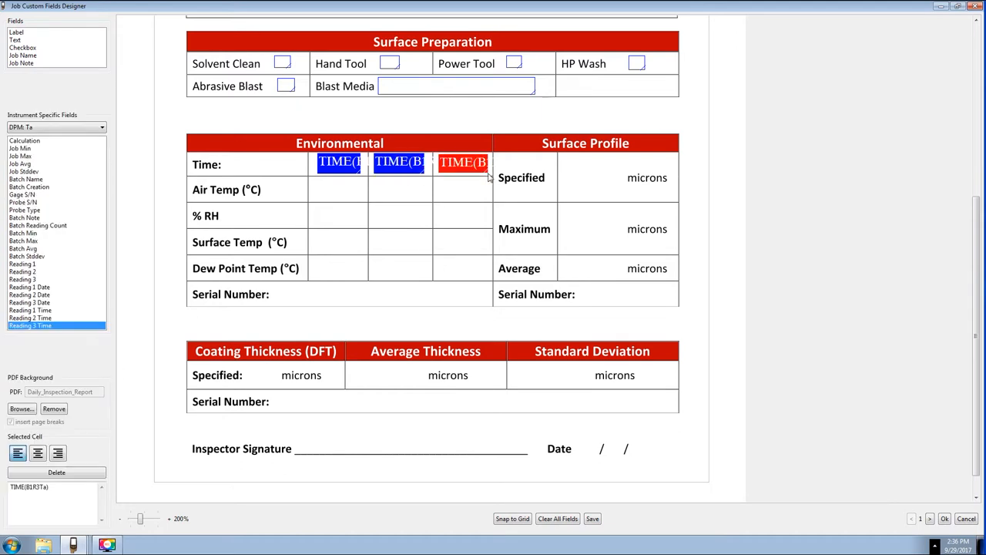
{"action": "left_click", "coordinate": [338, 162]}
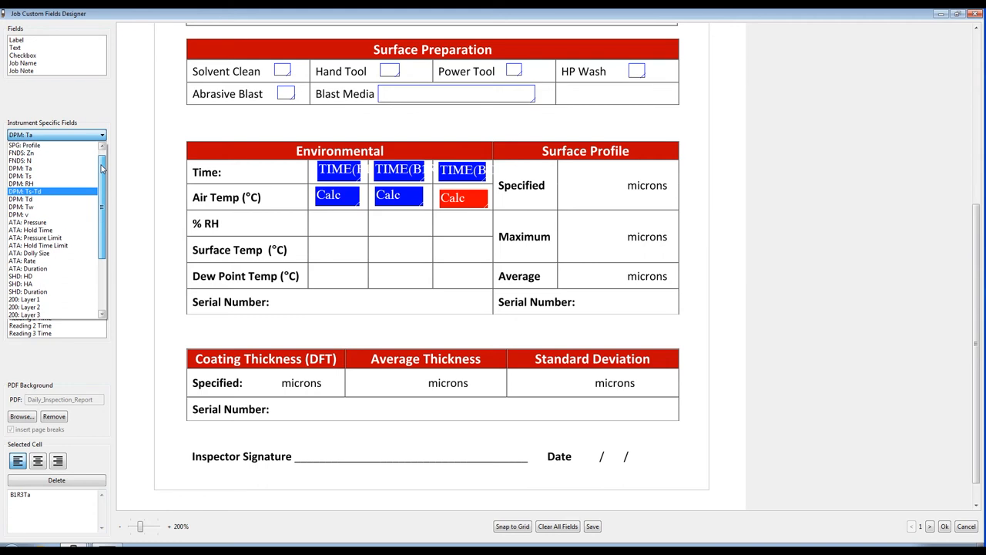
Place batch average fields for Surface Profile and coating thickness from the gauge field lists.
{"action": "left_click", "coordinate": [56, 184]}
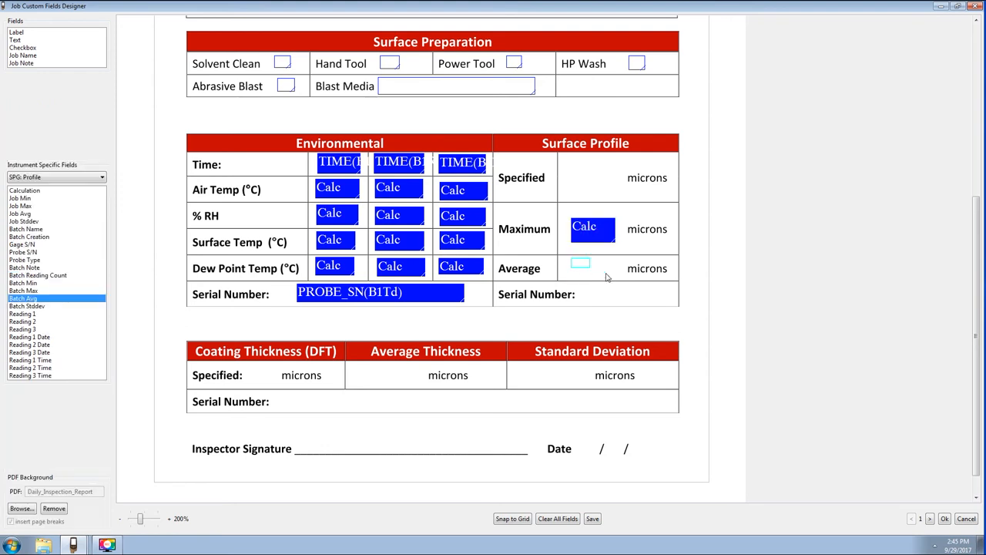
{"action": "left_click", "coordinate": [593, 269]}
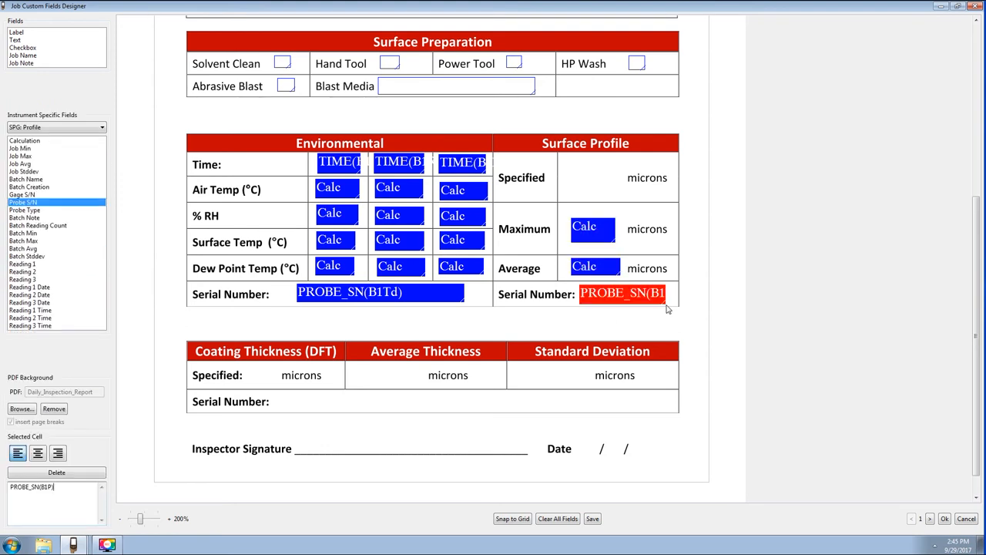
{"action": "left_click", "coordinate": [54, 127]}
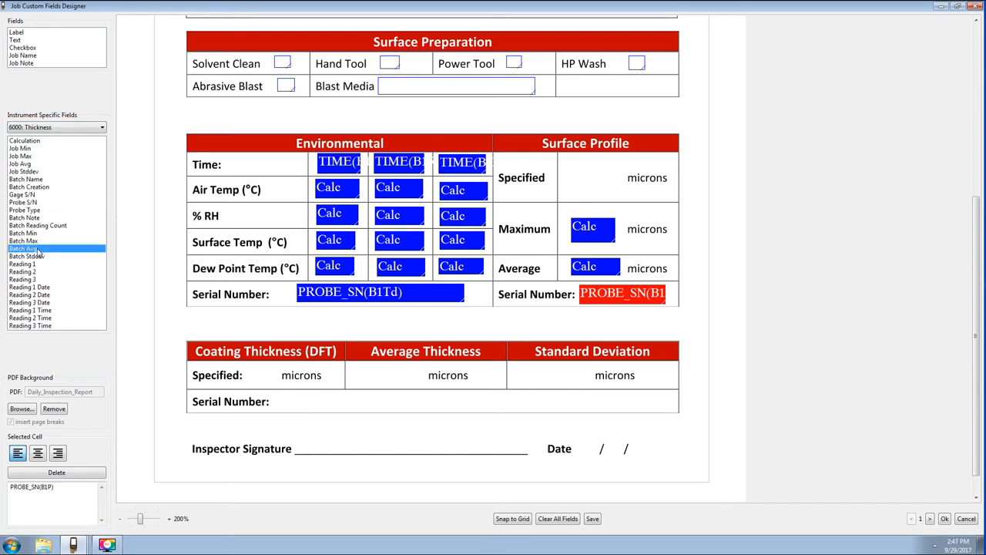
{"action": "left_click", "coordinate": [27, 256]}
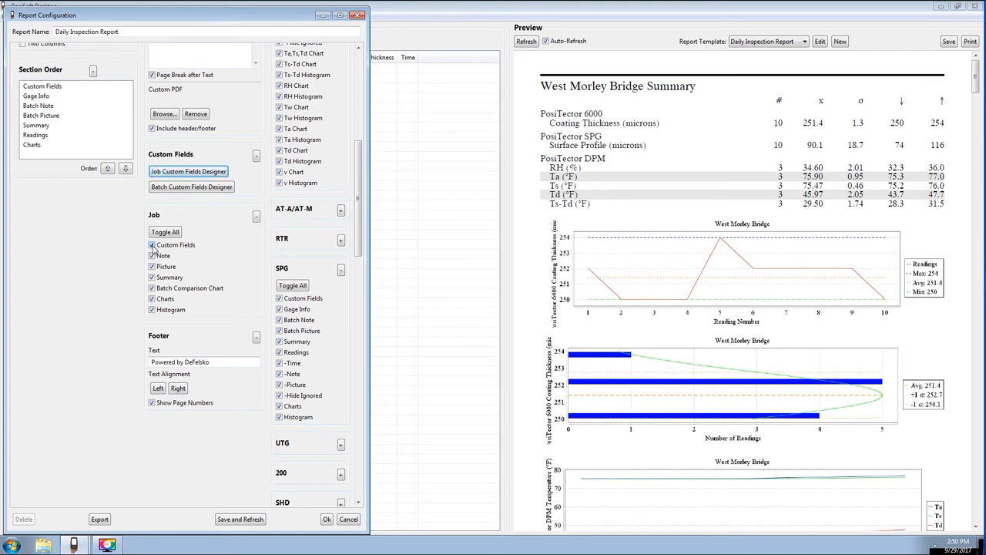
Limit the Job section output to Custom Fields only, then save and refresh the preview.
{"action": "left_click", "coordinate": [152, 245]}
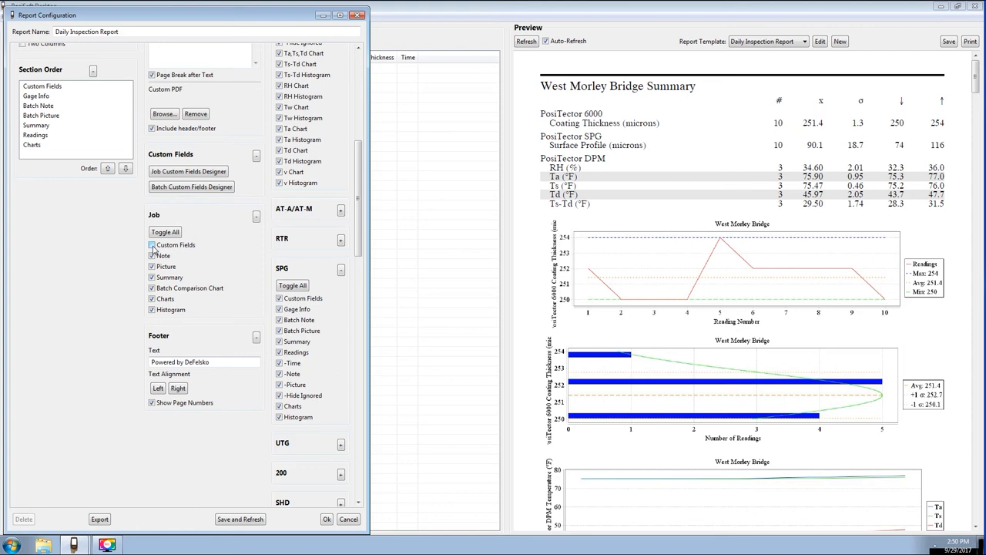
{"action": "left_click", "coordinate": [151, 245]}
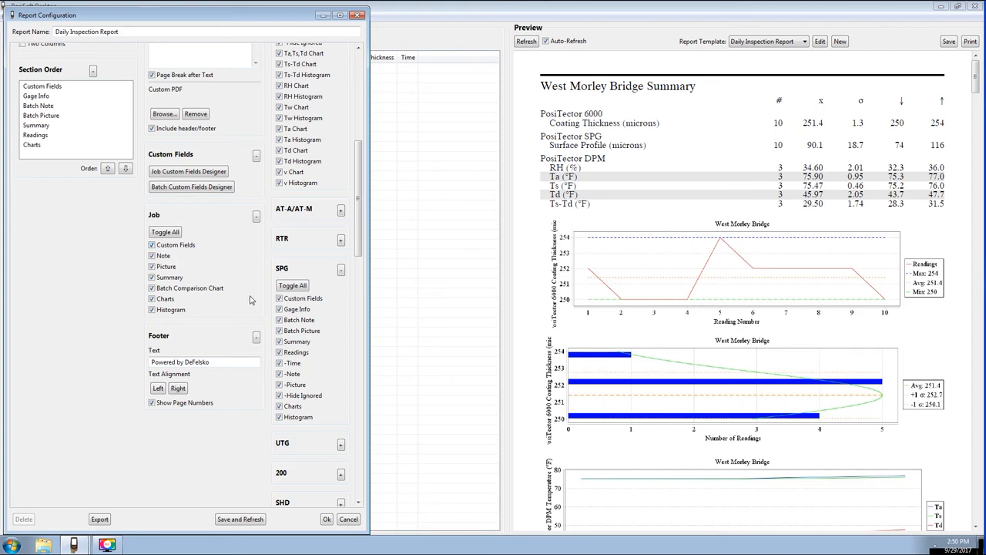
{"action": "left_click", "coordinate": [279, 298]}
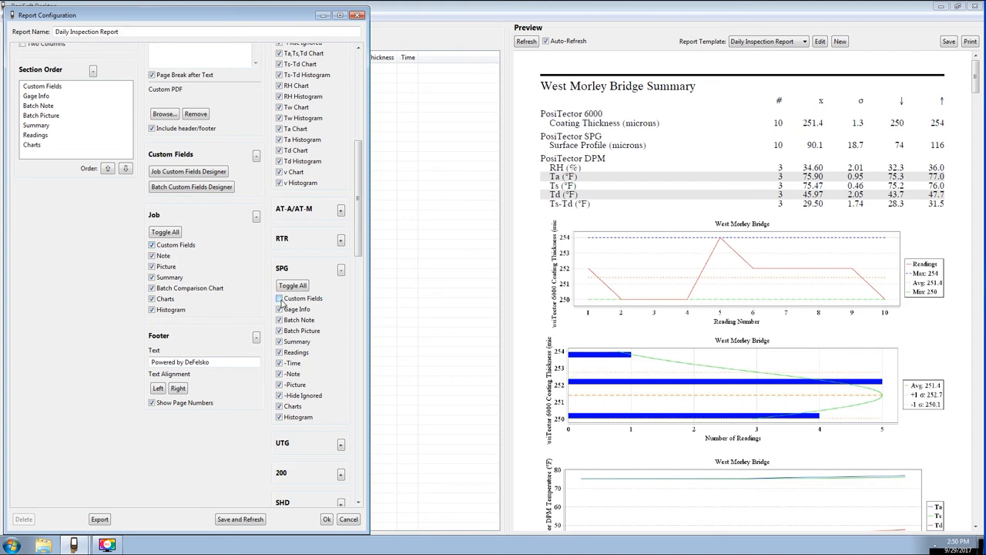
{"action": "left_click", "coordinate": [278, 299]}
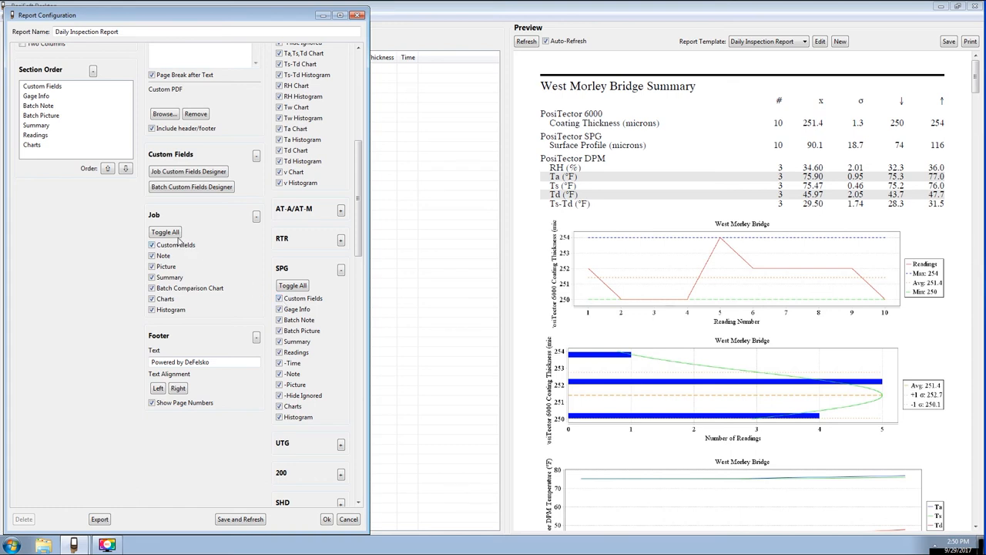
{"action": "left_click", "coordinate": [165, 231]}
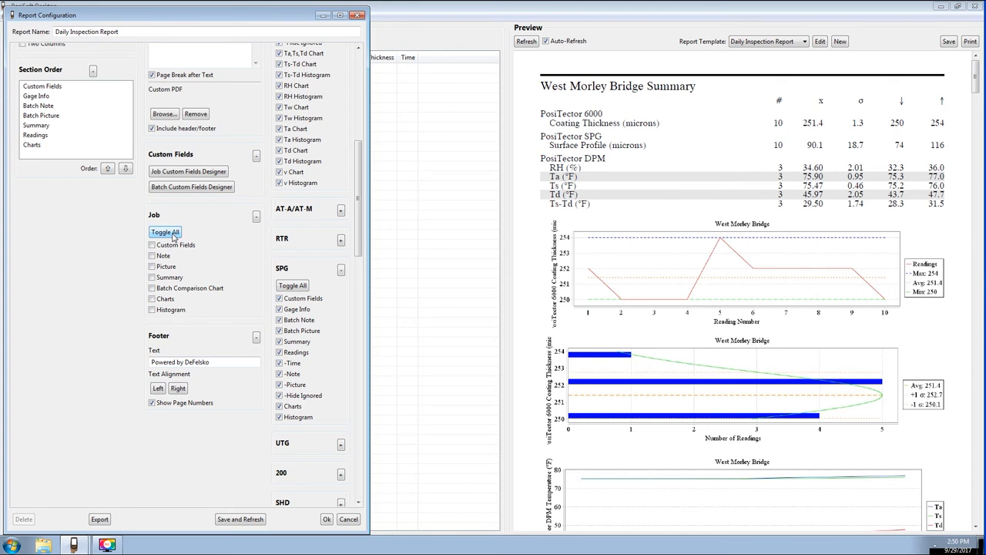
{"action": "left_click", "coordinate": [152, 245]}
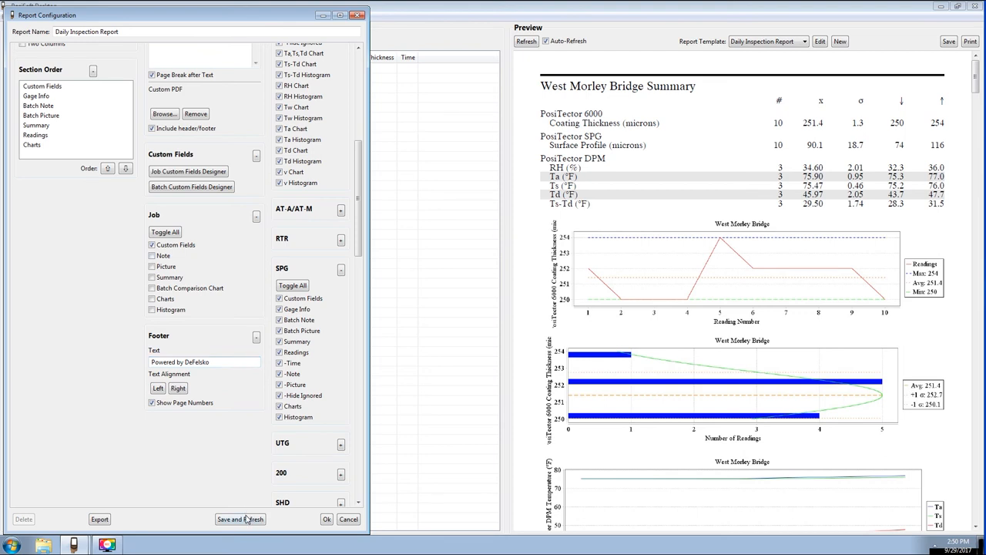
{"action": "left_click", "coordinate": [240, 518]}
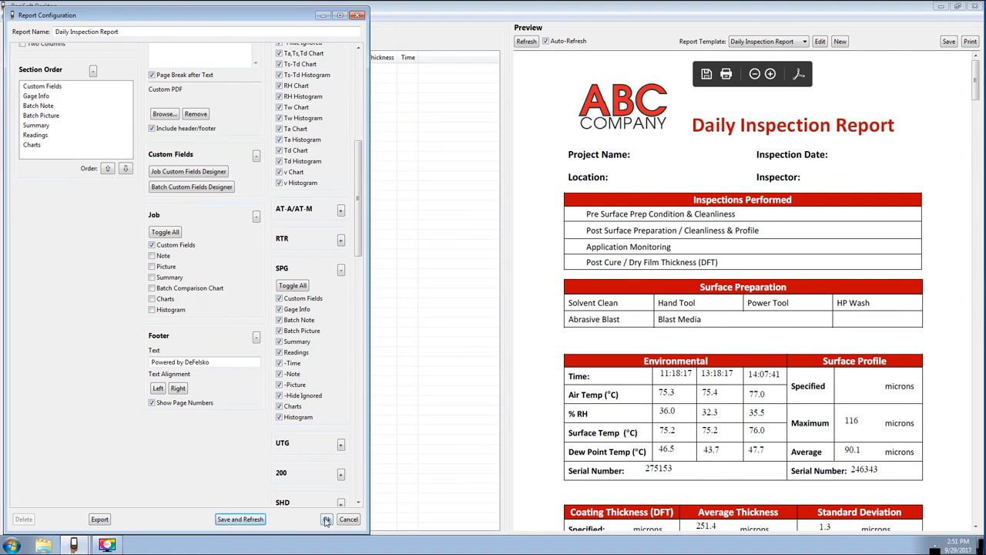
Close Report Configuration and bring up custom field entry for the West Morley Bridge job.
{"action": "left_click", "coordinate": [327, 518]}
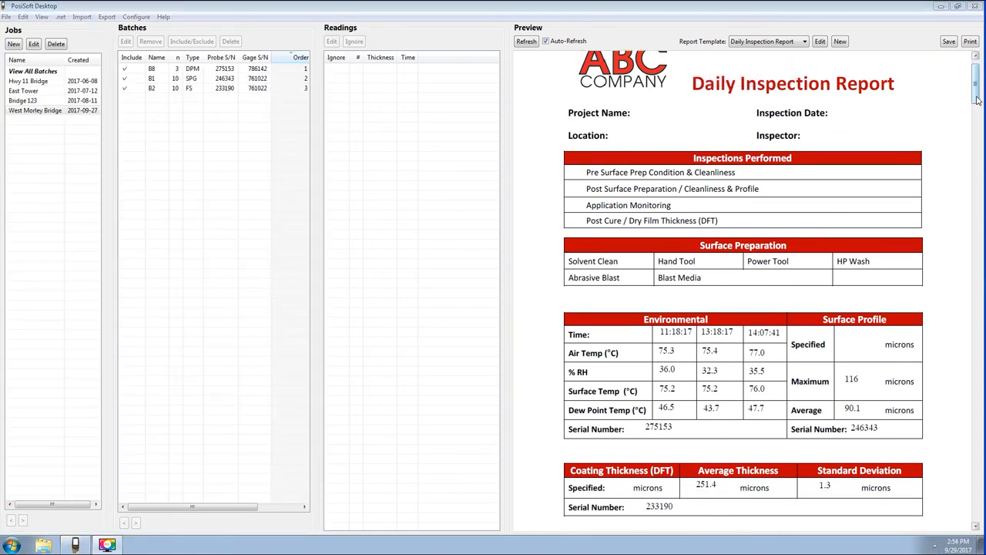
{"action": "left_click", "coordinate": [35, 110]}
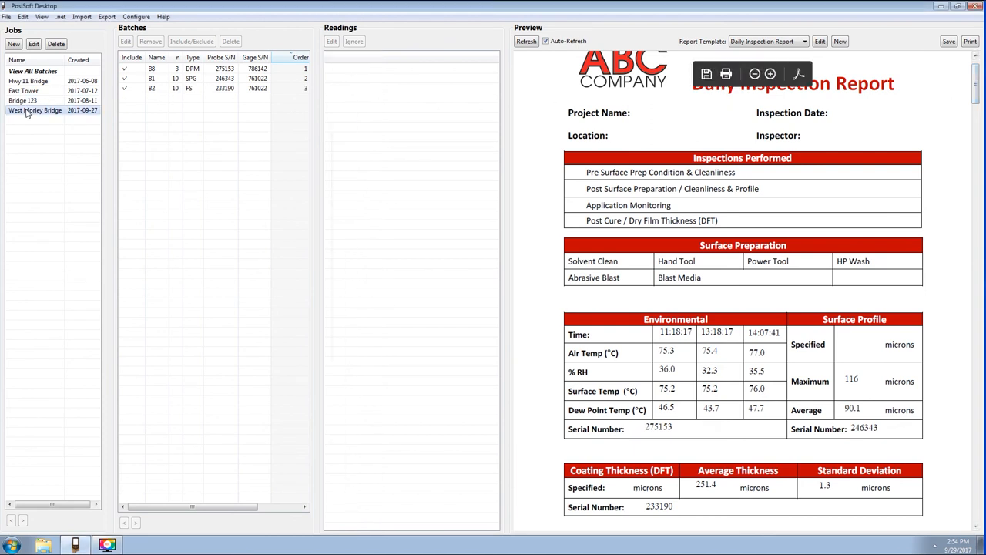
{"action": "right_click", "coordinate": [34, 110]}
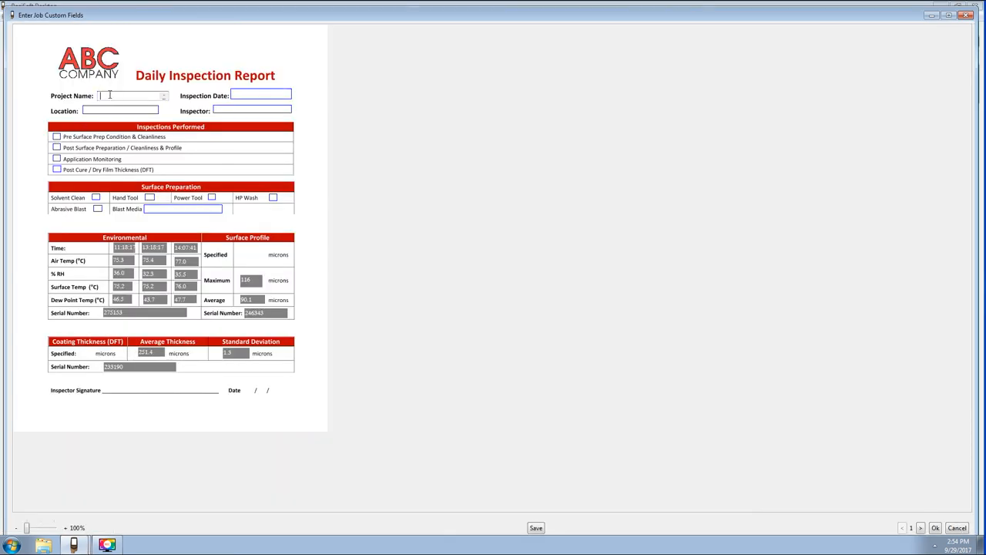
Enter 'West Morley Bridge' as Project Name, tick all four inspections including pre surface prep, and apply.
{"action": "type", "text": "West Morle"}
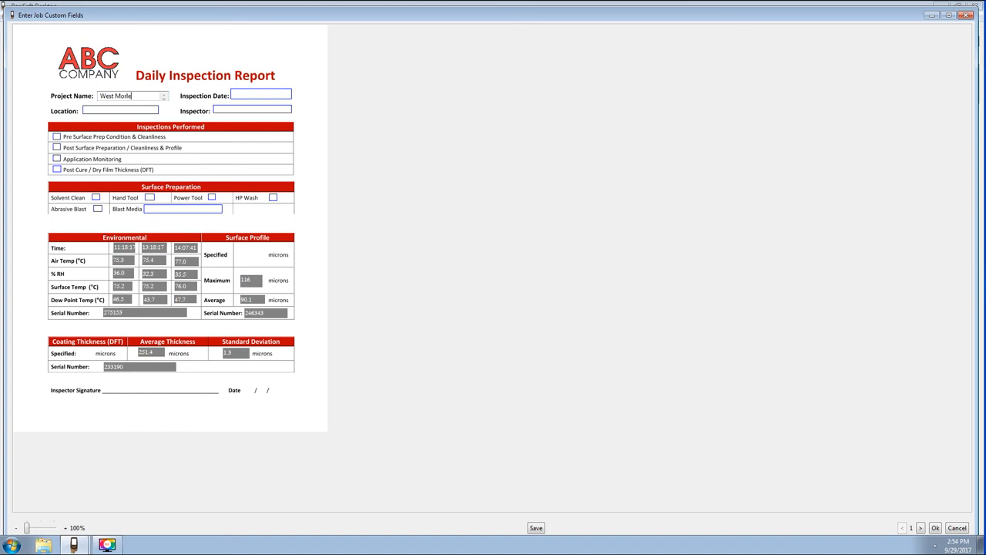
{"action": "type", "text": "y Bridge"}
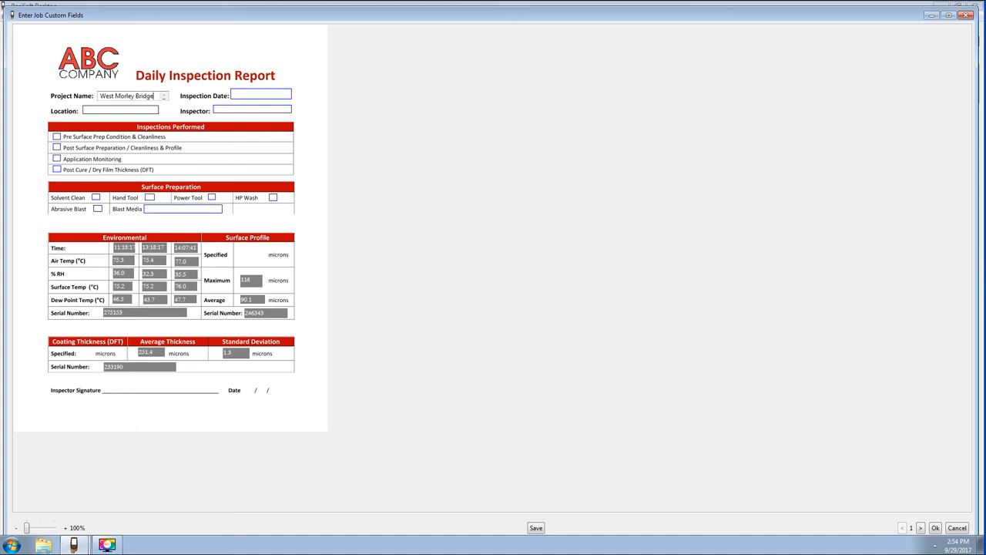
{"action": "mouse_move", "coordinate": [124, 106]}
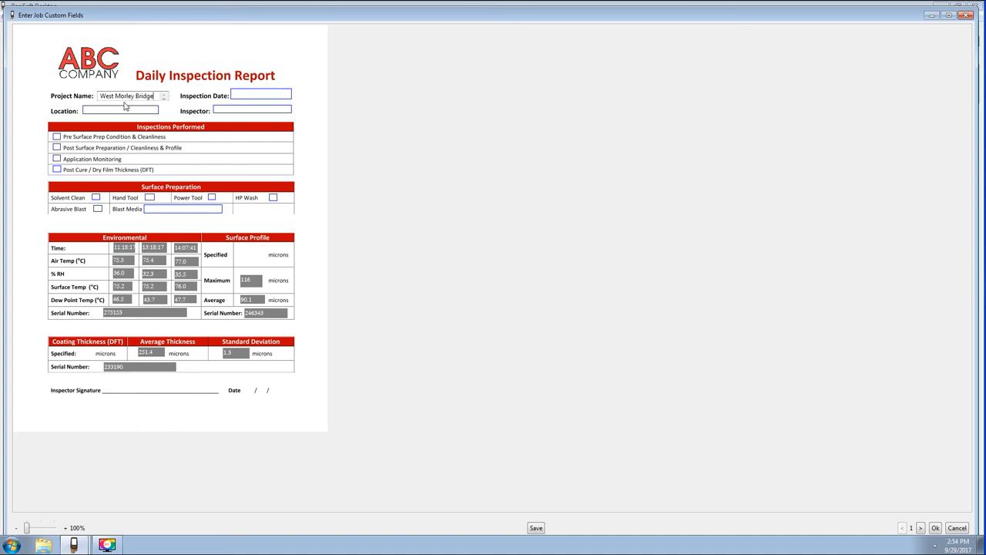
{"action": "left_click", "coordinate": [56, 136]}
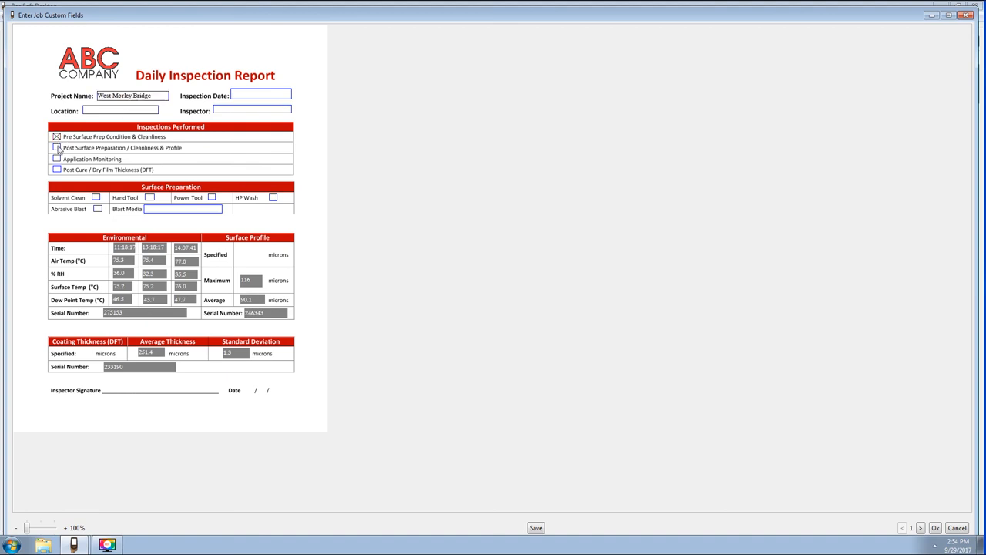
{"action": "left_click", "coordinate": [57, 169]}
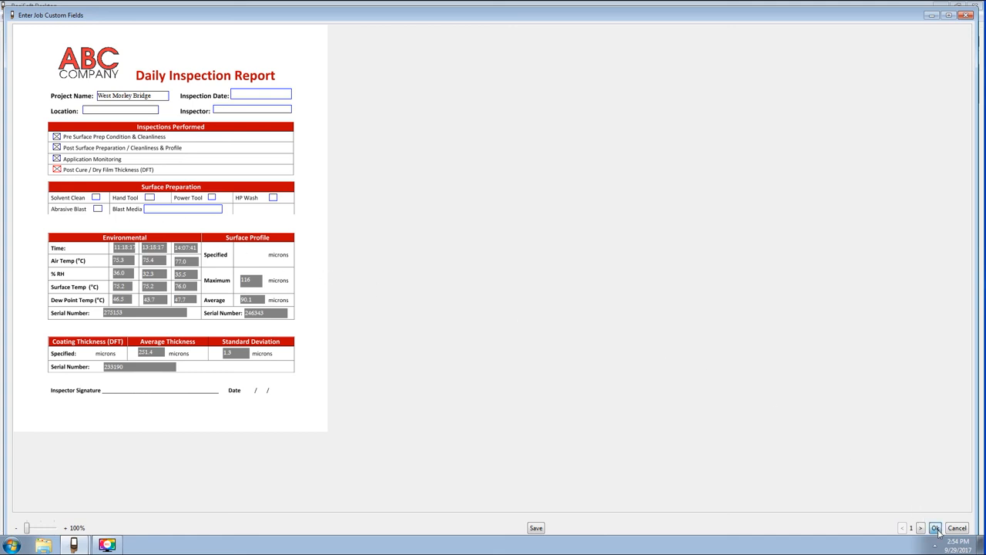
{"action": "left_click", "coordinate": [935, 528]}
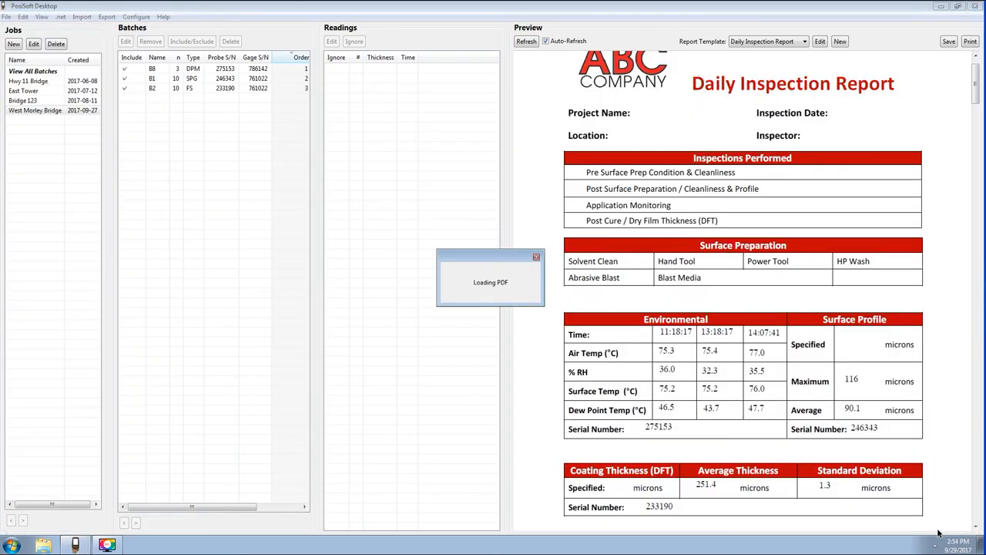